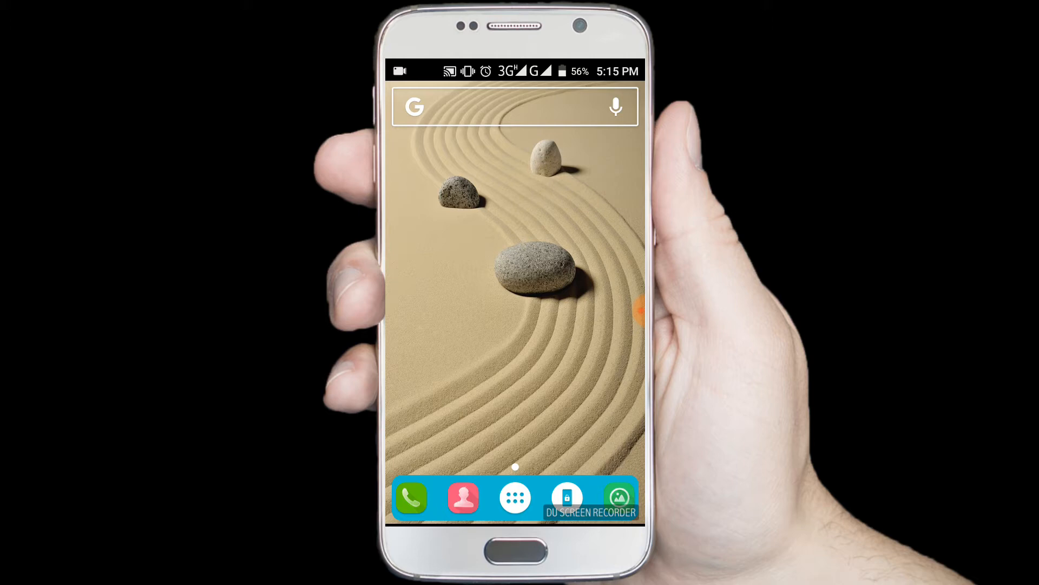
Open the app drawer and scroll down toward the Play Store
click(514, 497)
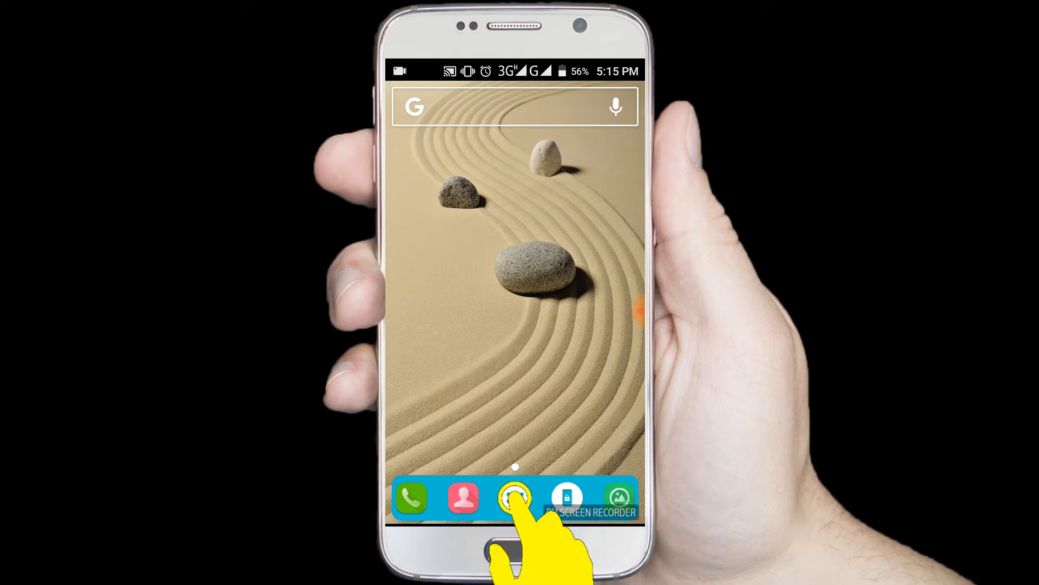
click(513, 496)
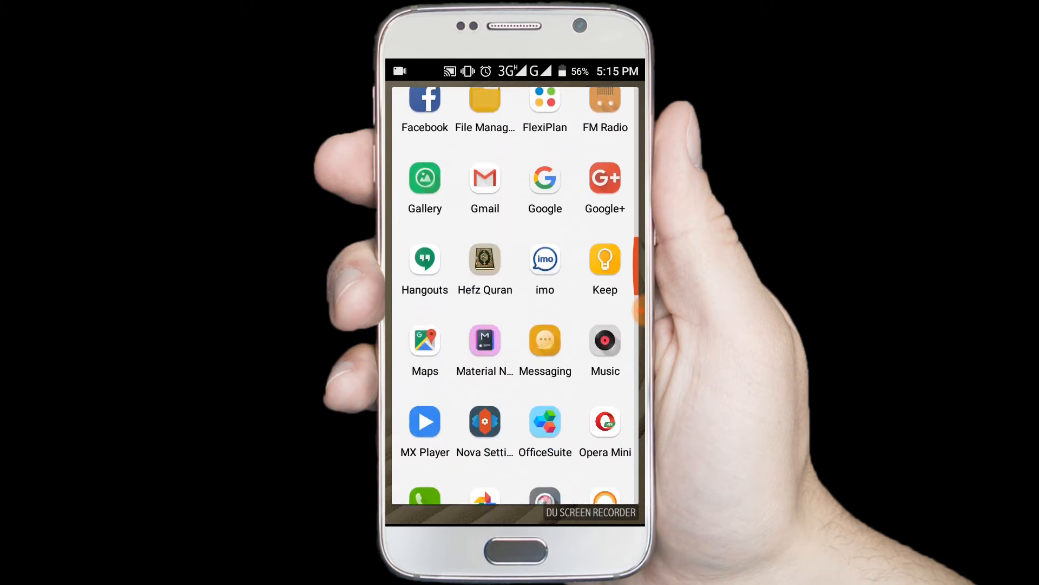
scroll(down, 3)
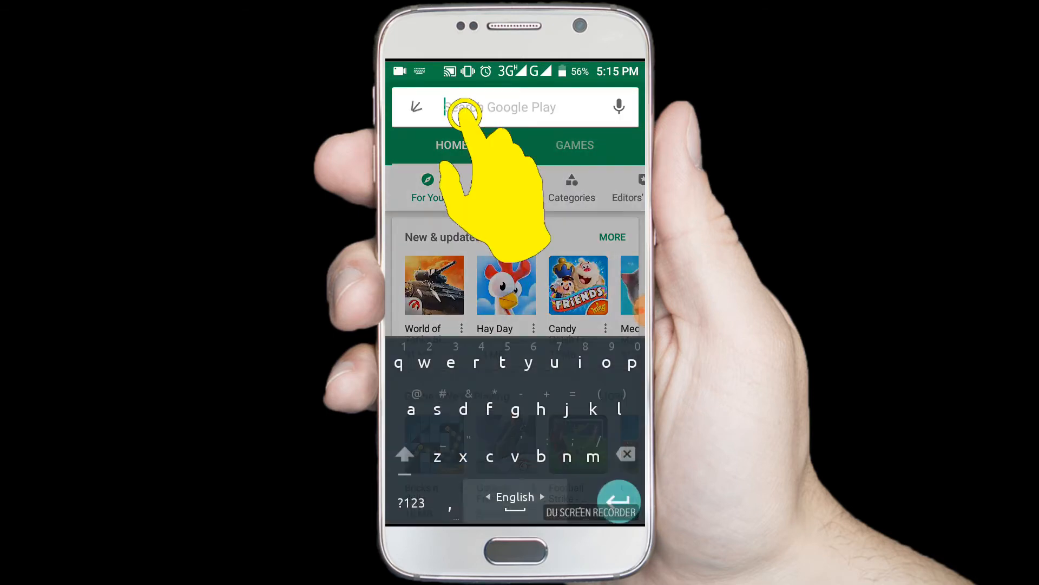
Search Play Store for 'computer launcher for win 10' and open its listing
text(comp)
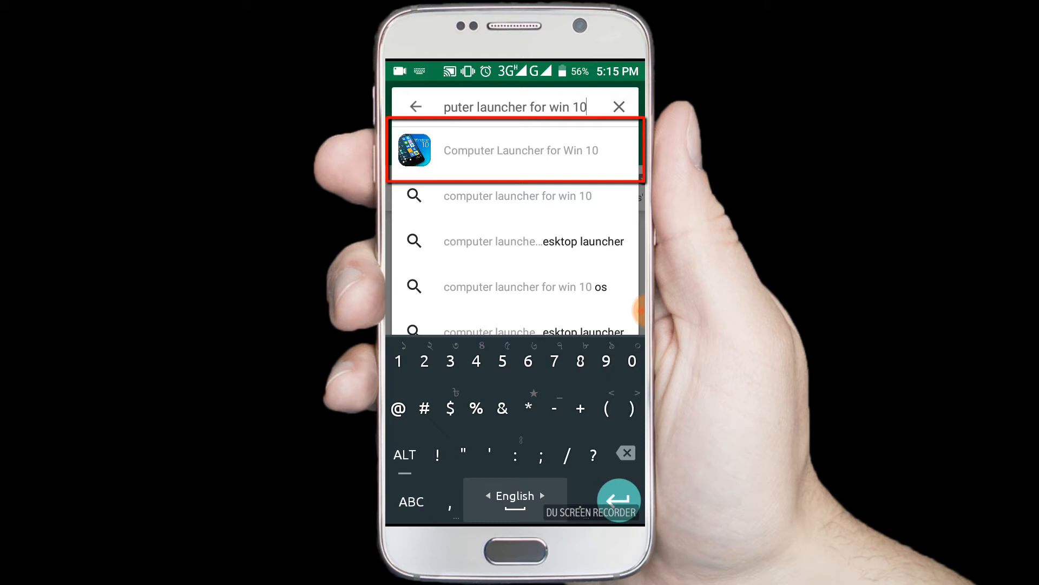
click(517, 150)
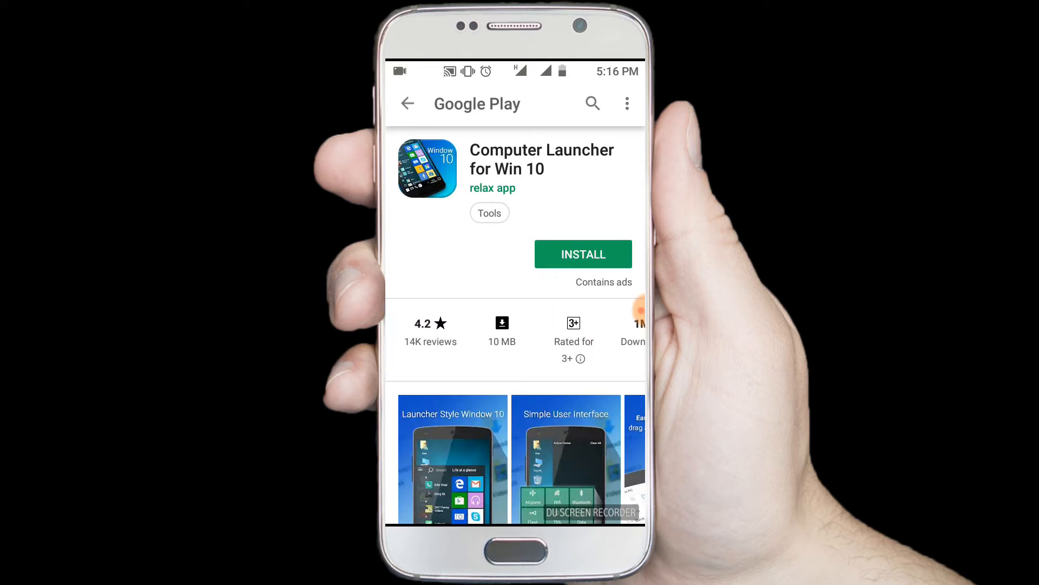
Install Computer Launcher for Win 10, accepting its requested permissions
click(582, 254)
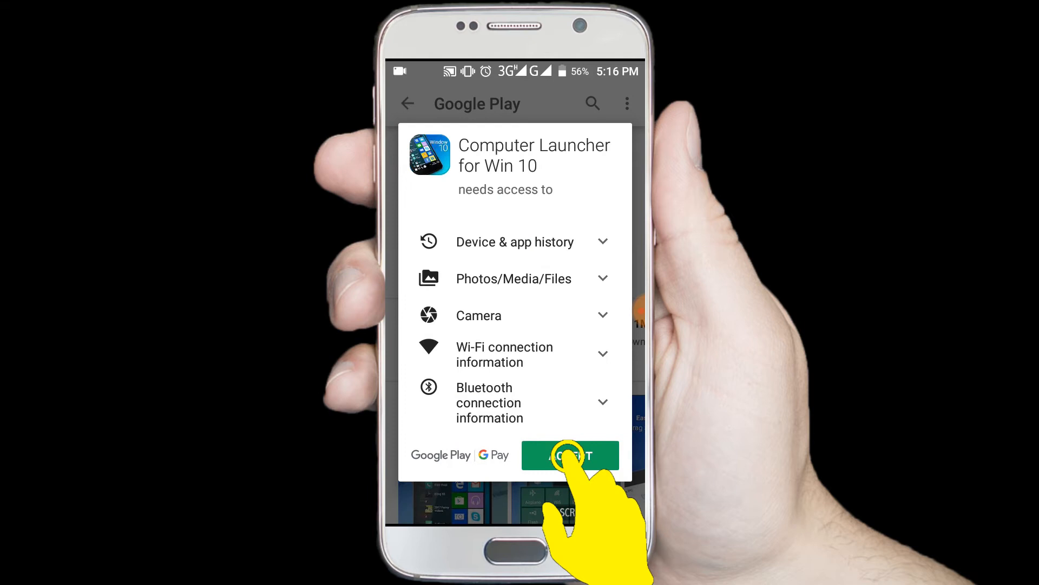
click(569, 456)
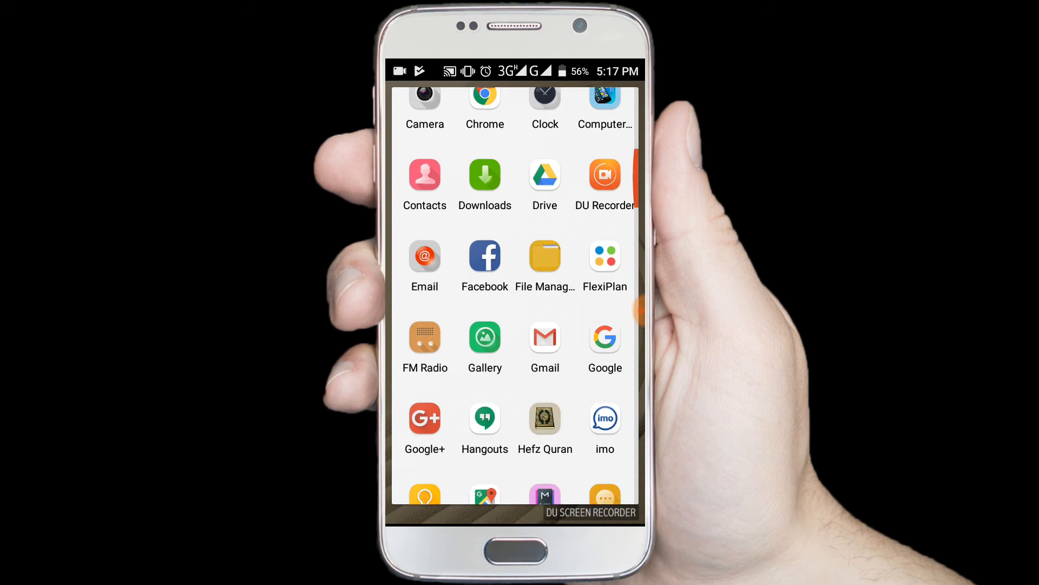
Open Settings from the app drawer and go to the Home launcher options
scroll(down, 3)
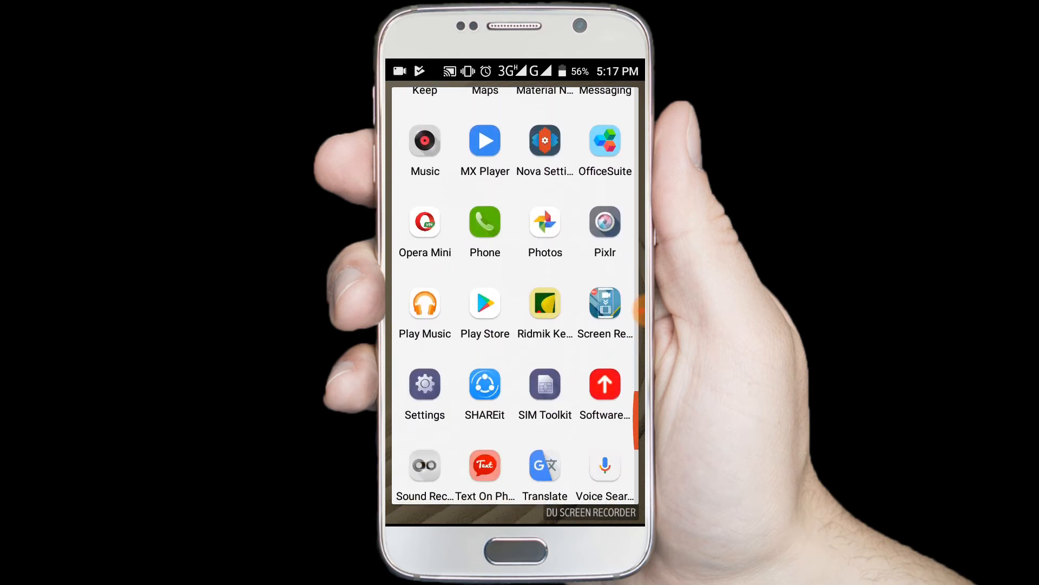
scroll(down, 3)
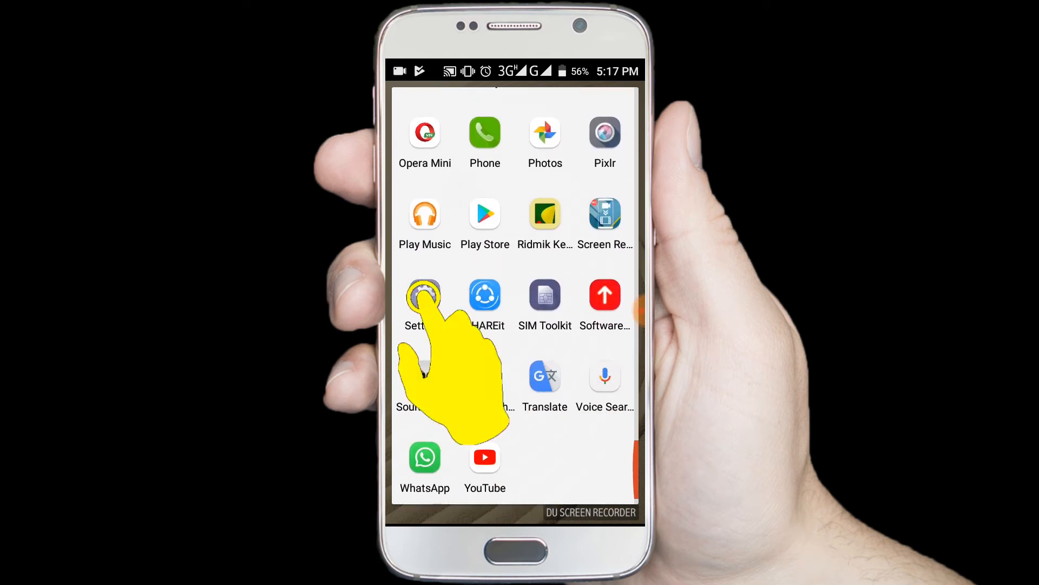
click(424, 295)
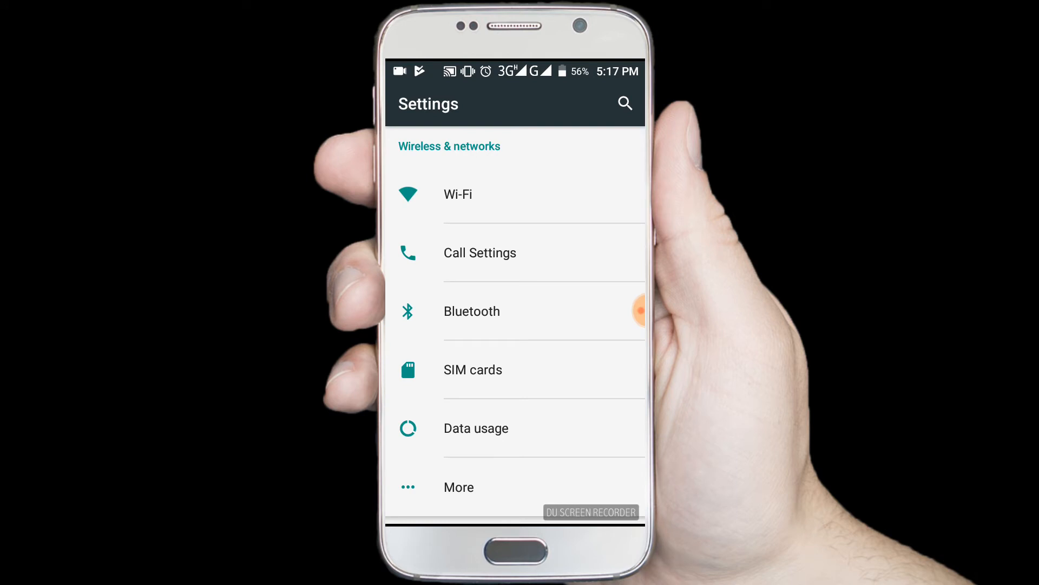
scroll(down, 3)
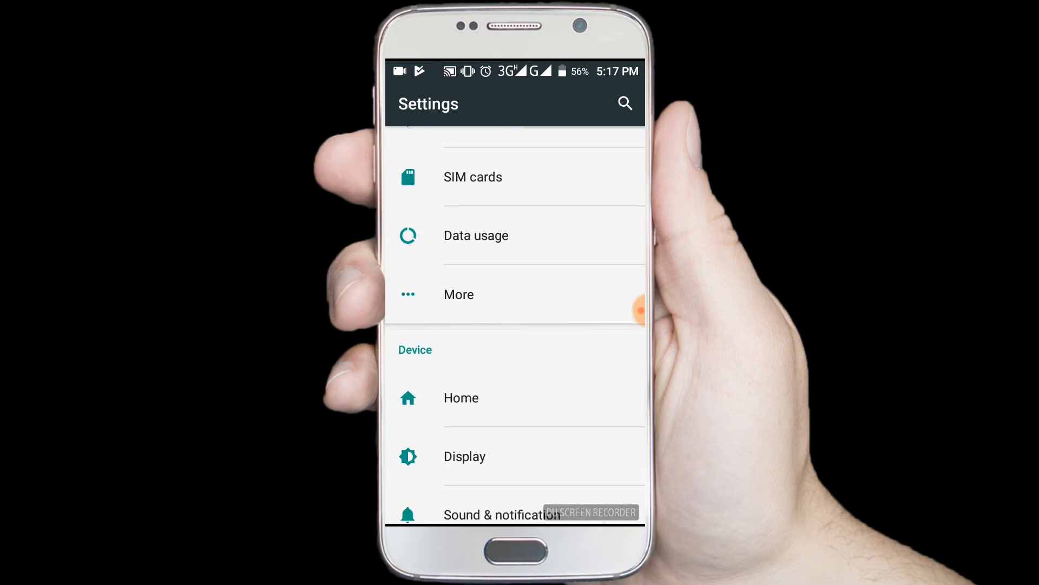
click(461, 398)
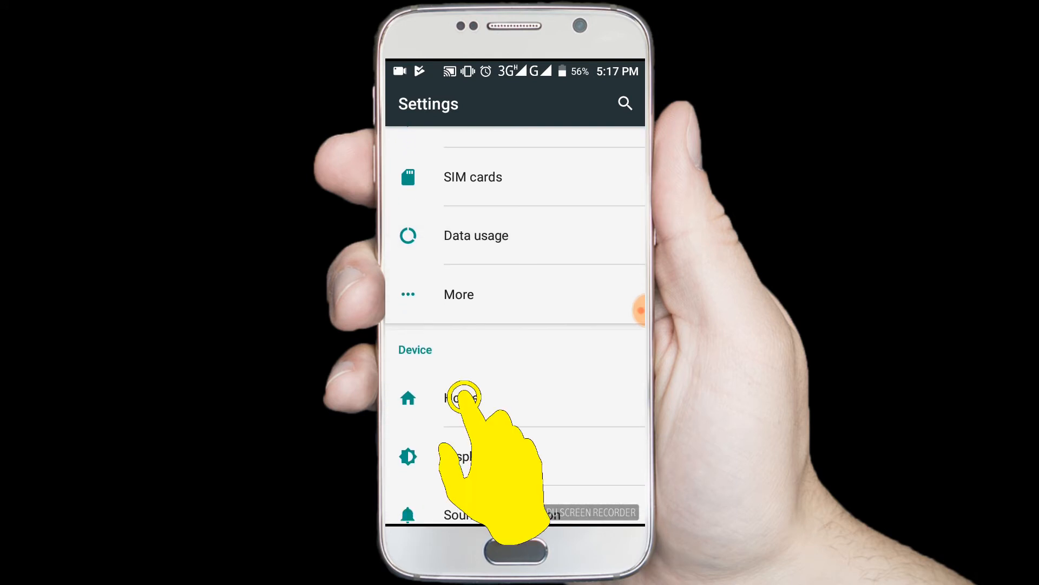
click(464, 398)
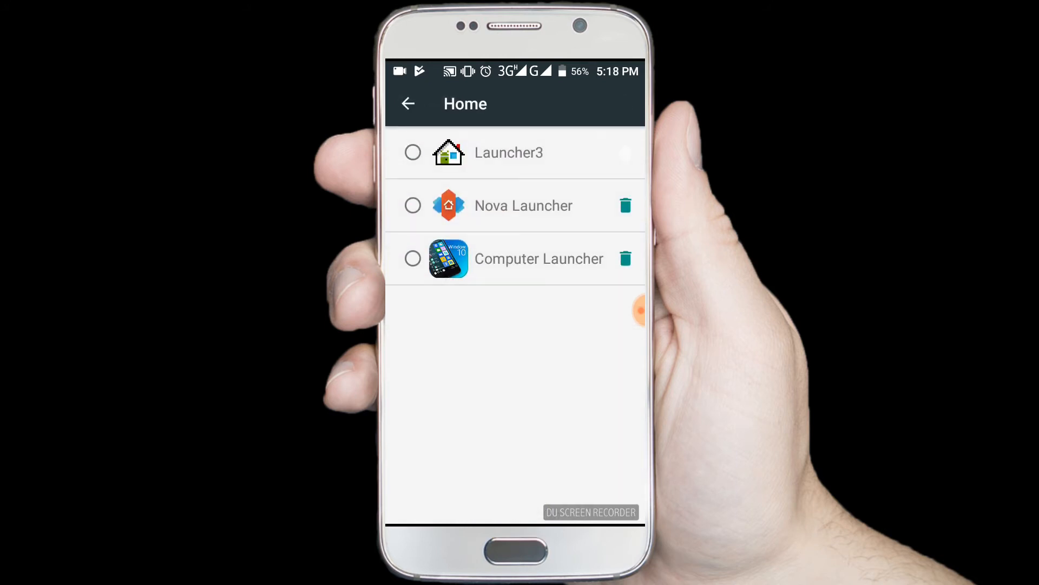
Select Computer Launcher as the default home app and go to the home screen
click(412, 258)
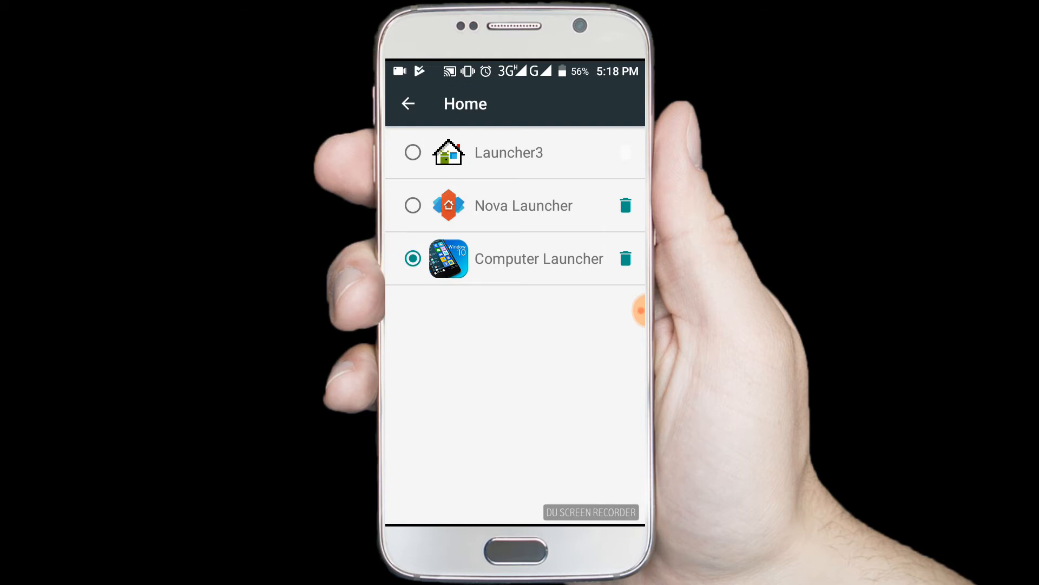
click(538, 258)
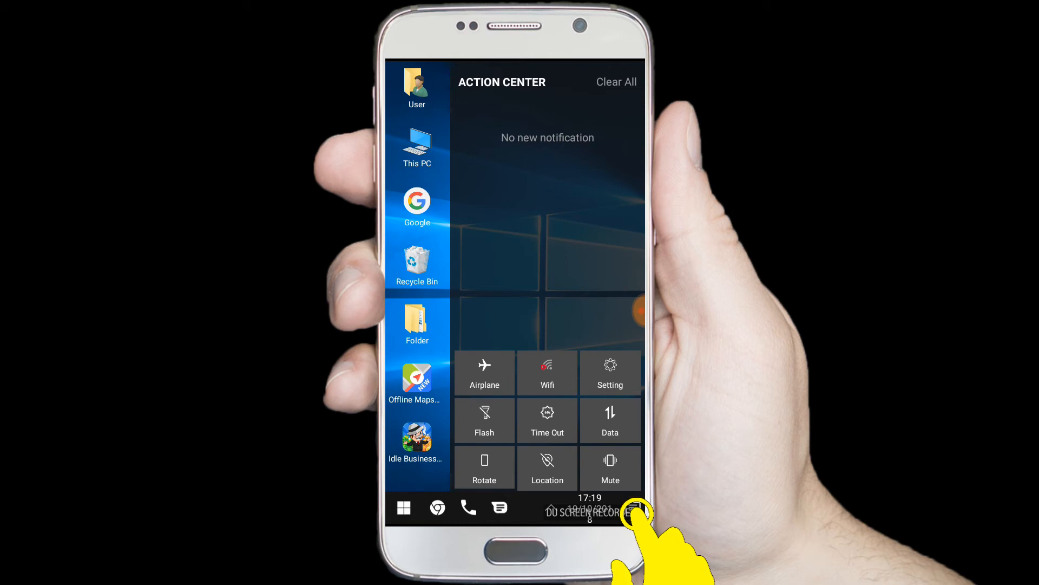
Dismiss the Action Center to reveal the User, This PC, Google and Recycle Bin icons
click(499, 507)
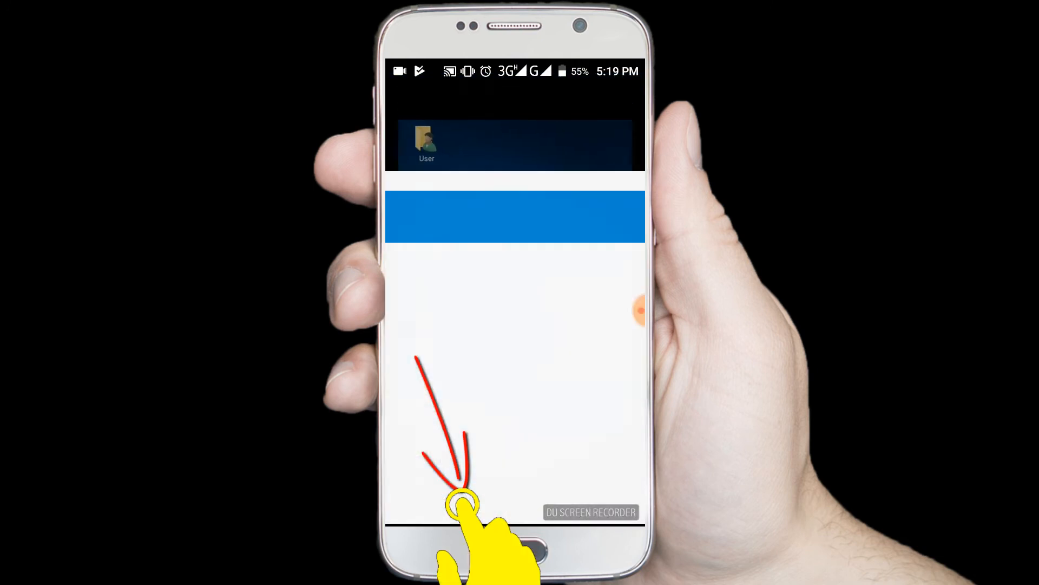
click(464, 504)
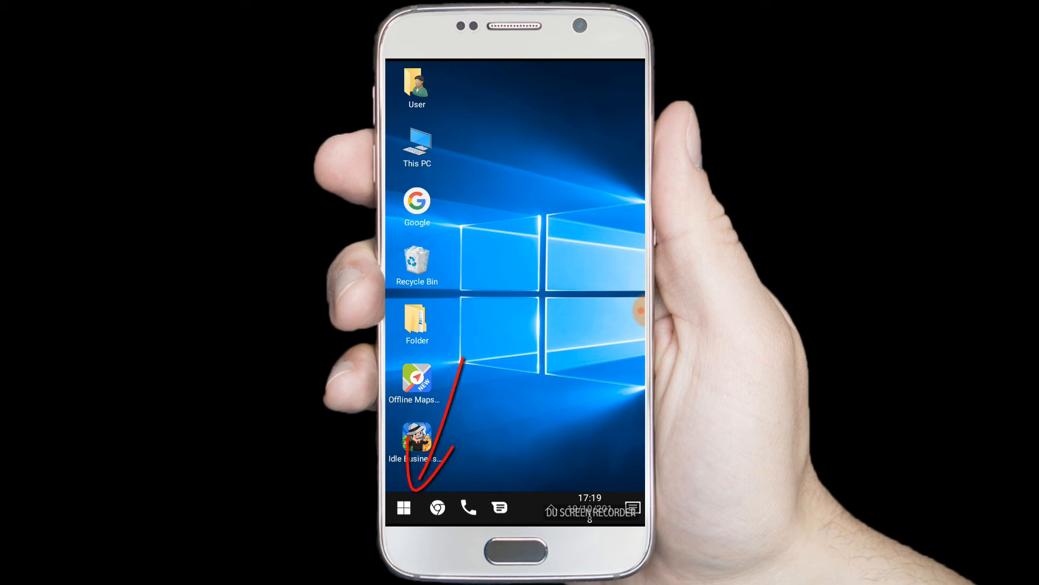
Open the Windows start menu and scroll down through its app list
click(404, 508)
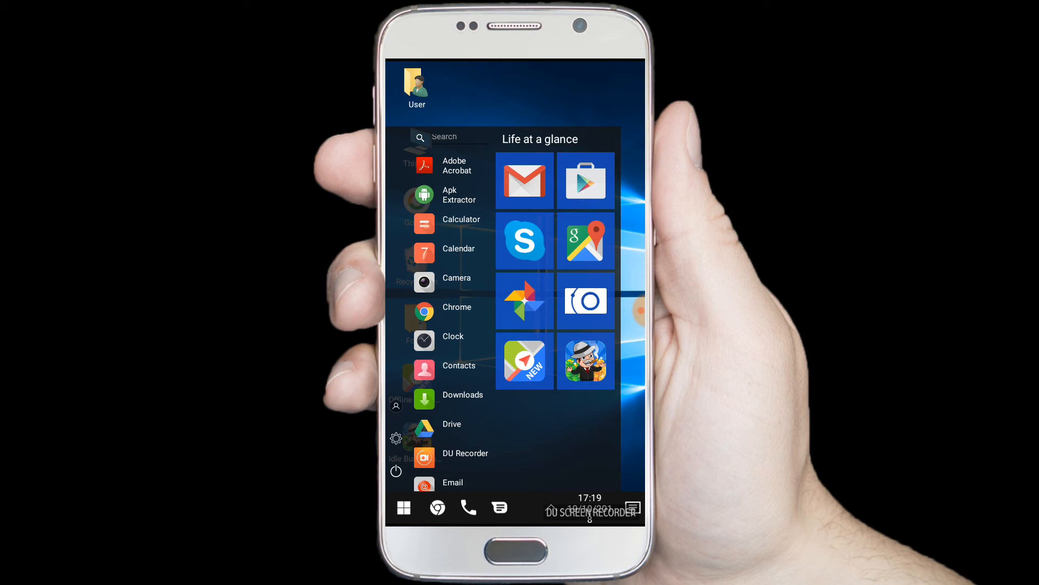
scroll(down, 3)
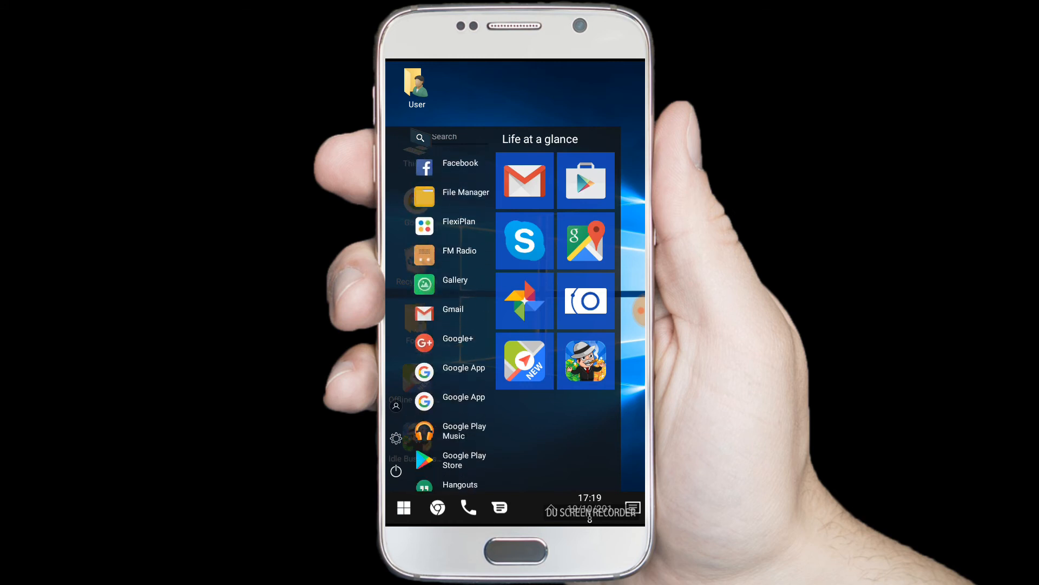
scroll(down, 3)
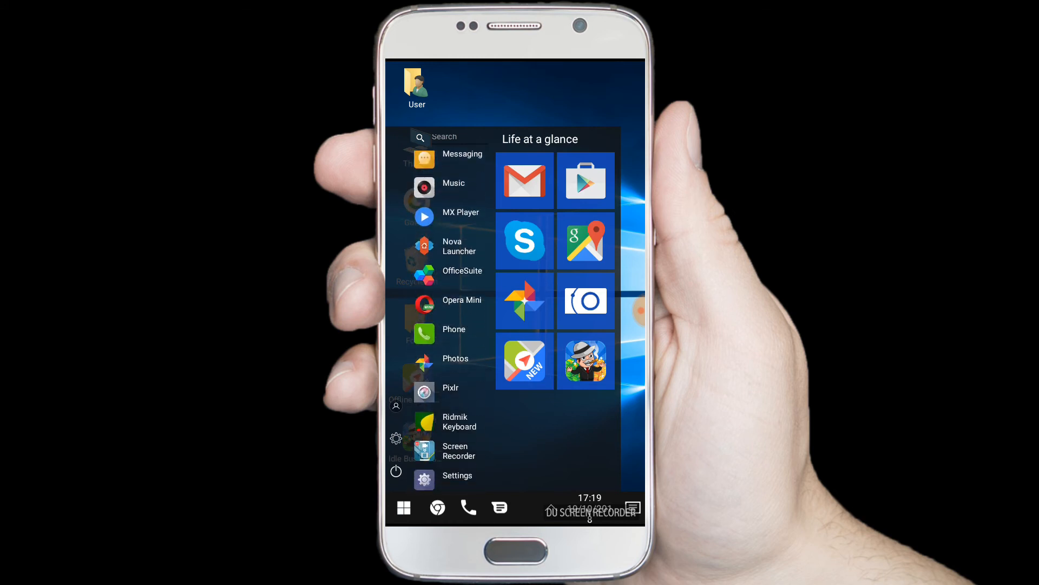
scroll(down, 3)
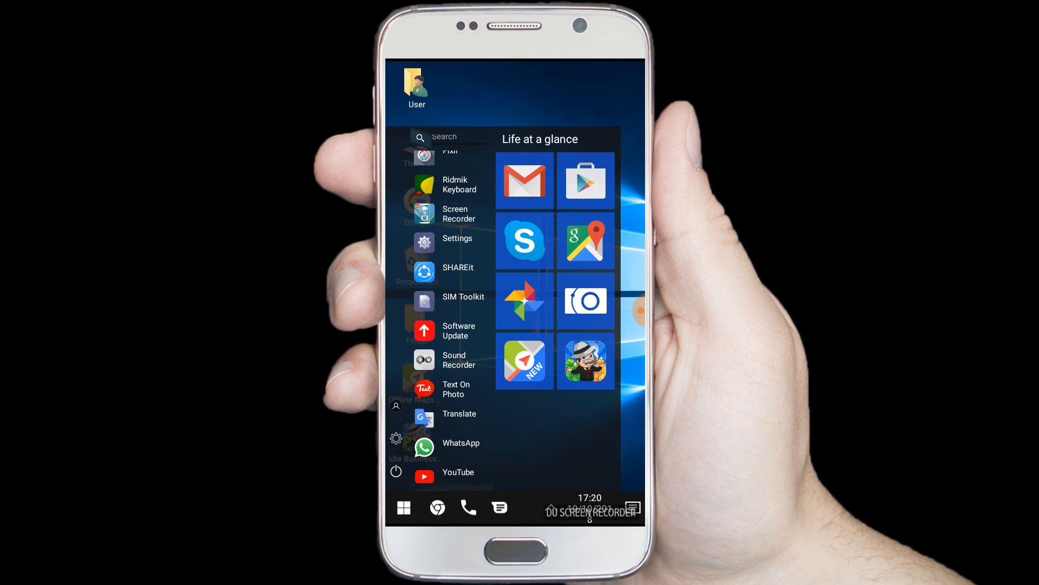
scroll(down, 3)
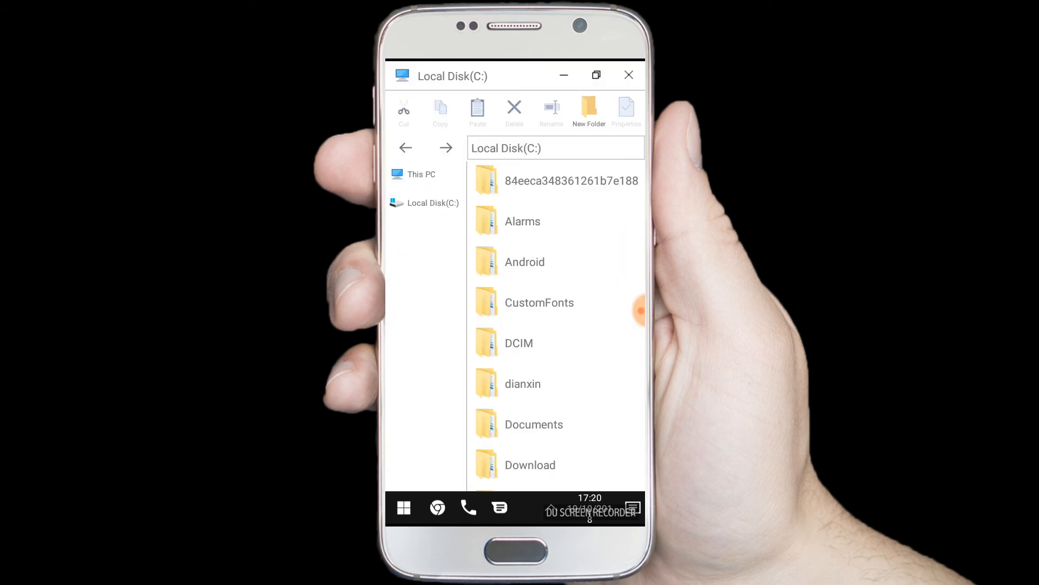
Browse Local Disk (C:) folders, then switch the explorer to This PC
scroll(down, 3)
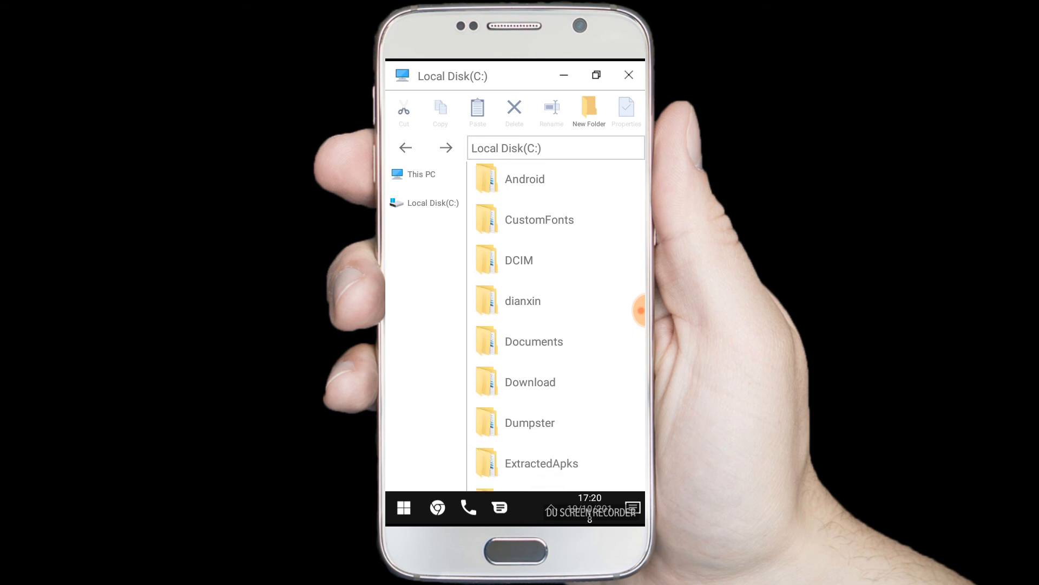
scroll(down, 3)
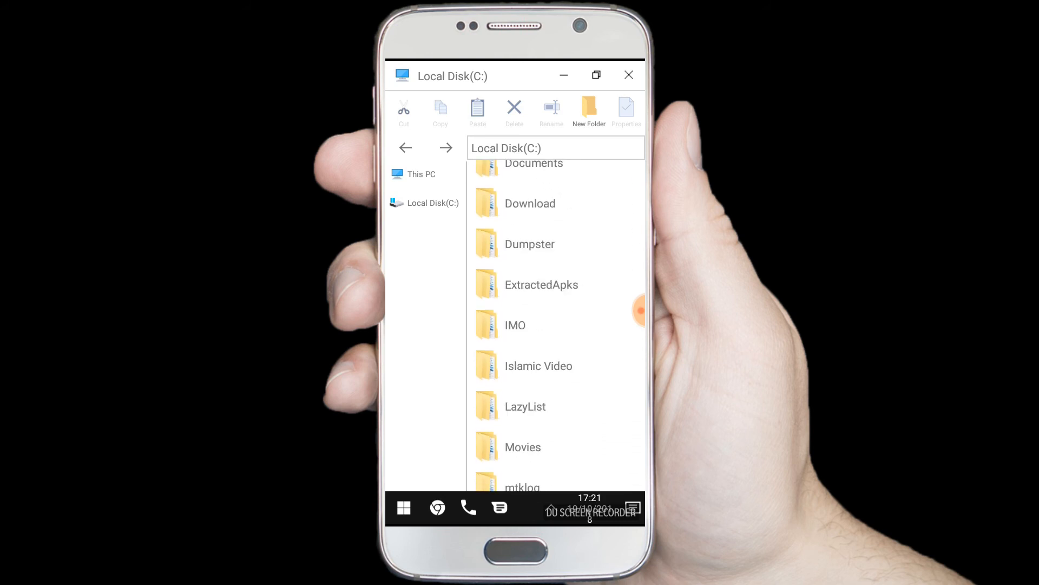
scroll(up, 3)
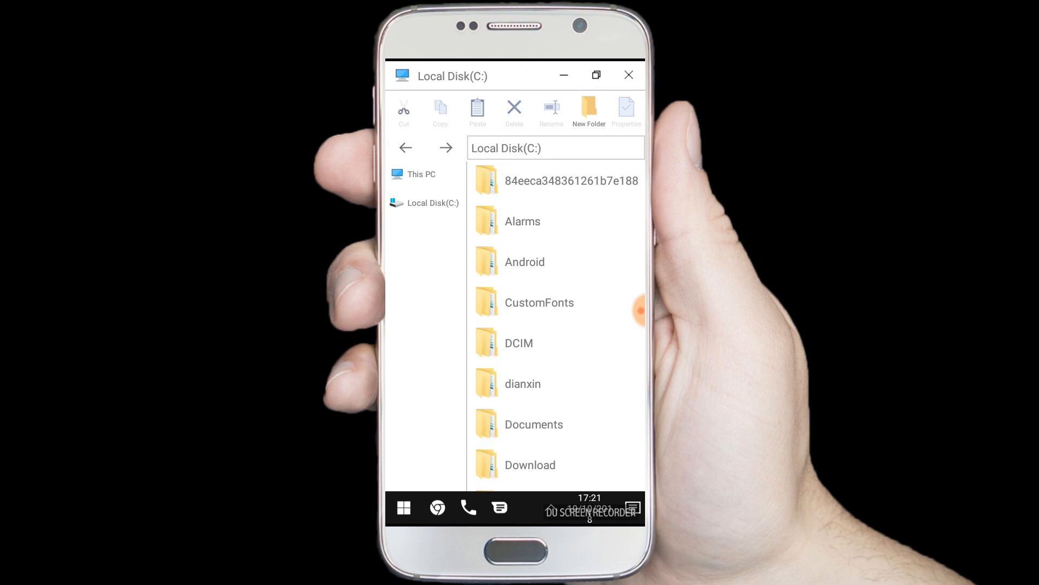
click(420, 173)
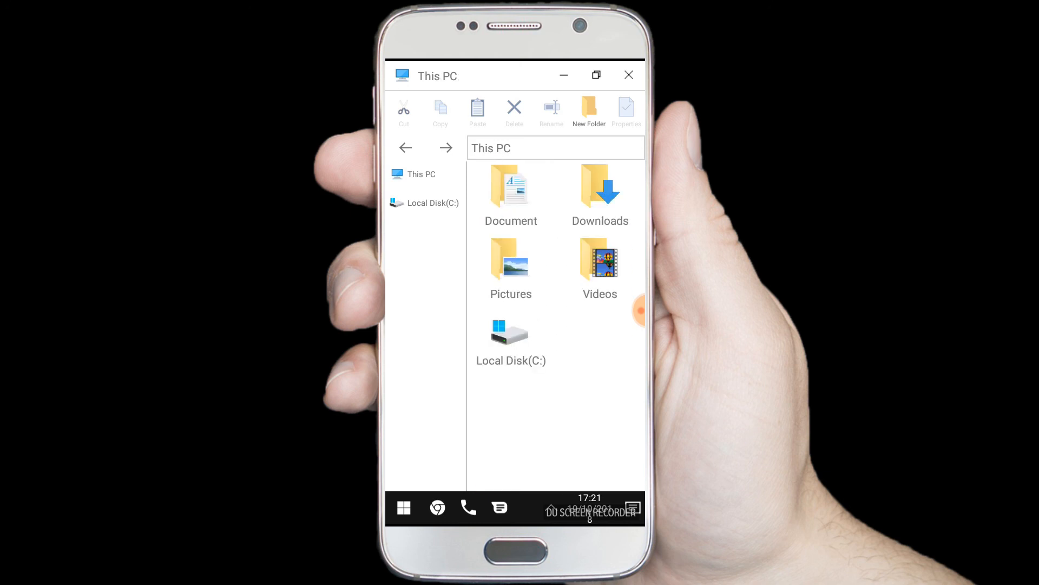